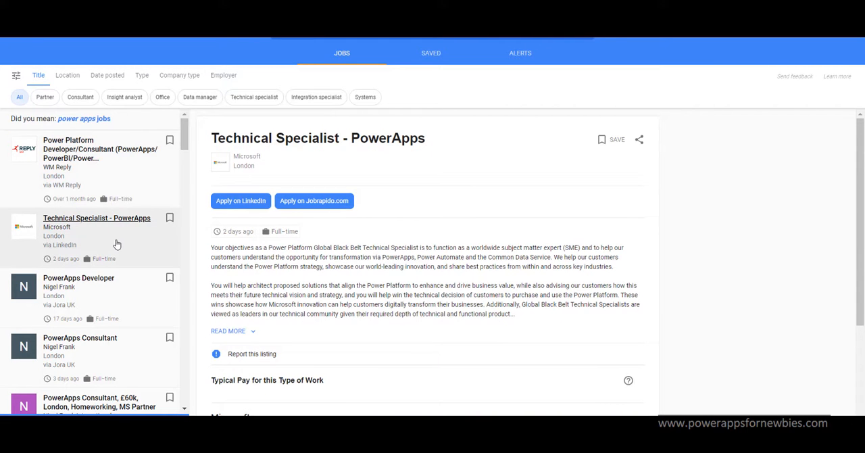
mouse_move(100, 299)
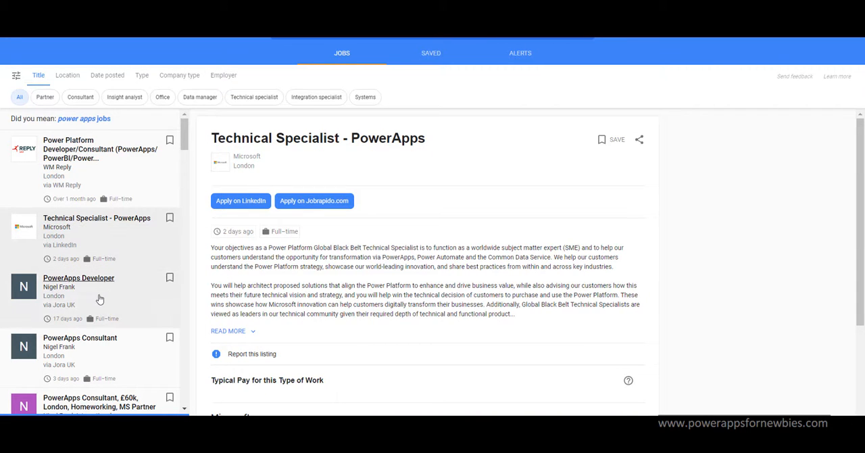
Step: Read the PowerApps Developer listing, then the PowerApps Consultant posting from Nigel Frank
click(78, 277)
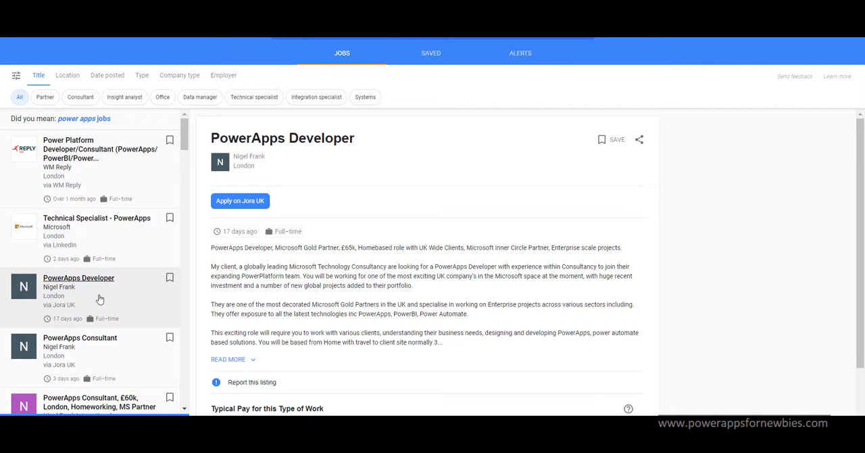
click(80, 338)
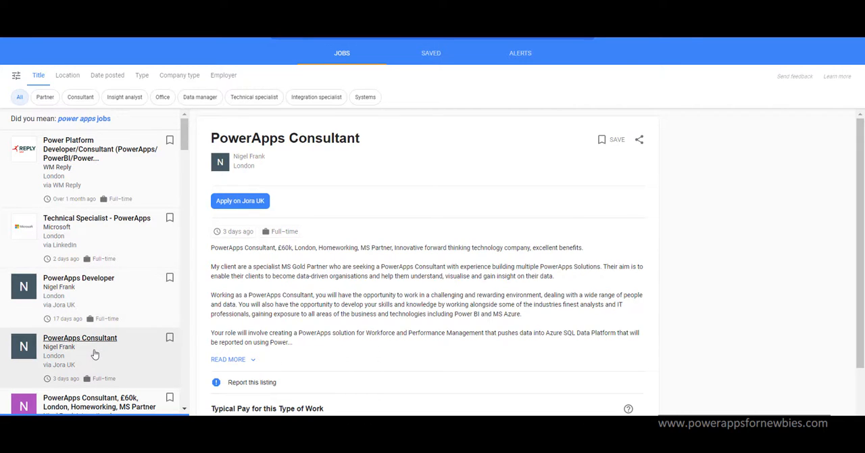
mouse_move(75, 165)
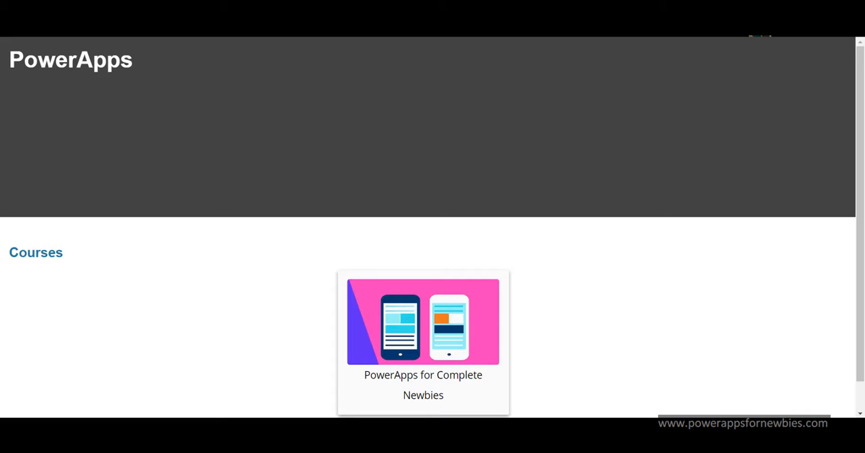
Step: Enter the PowerApps for Complete Newbies course and start its 'PowerApps for Newbies - The Workbook' lesson
click(423, 343)
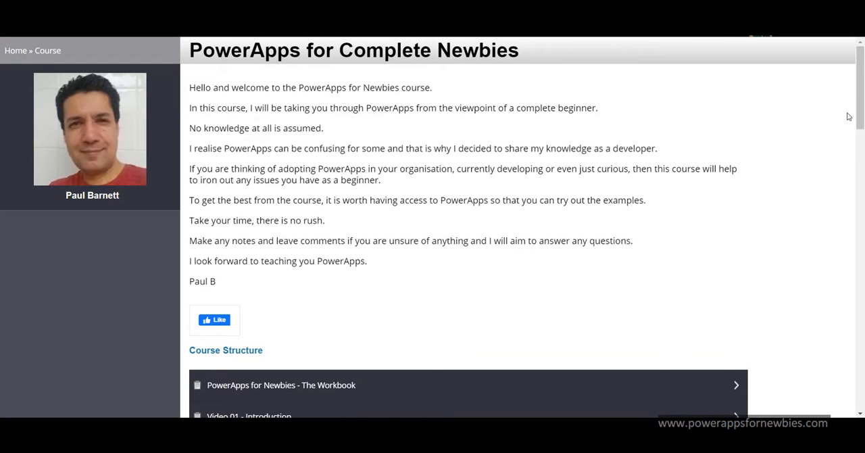
scroll(down, 3)
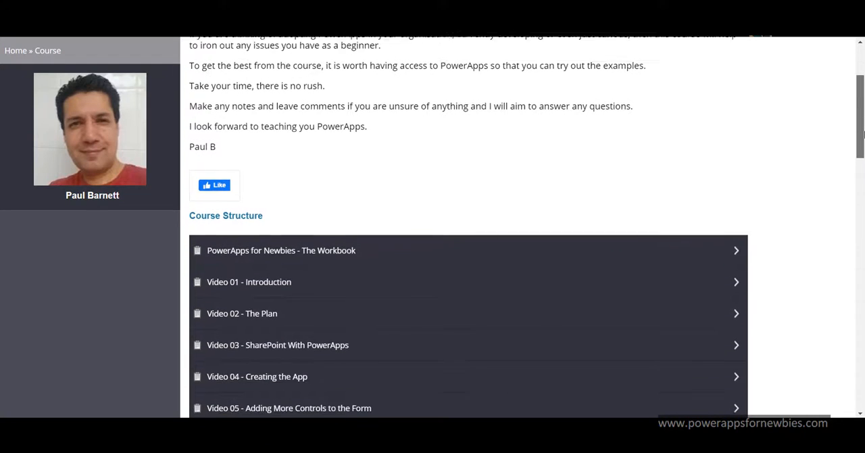
scroll(down, 3)
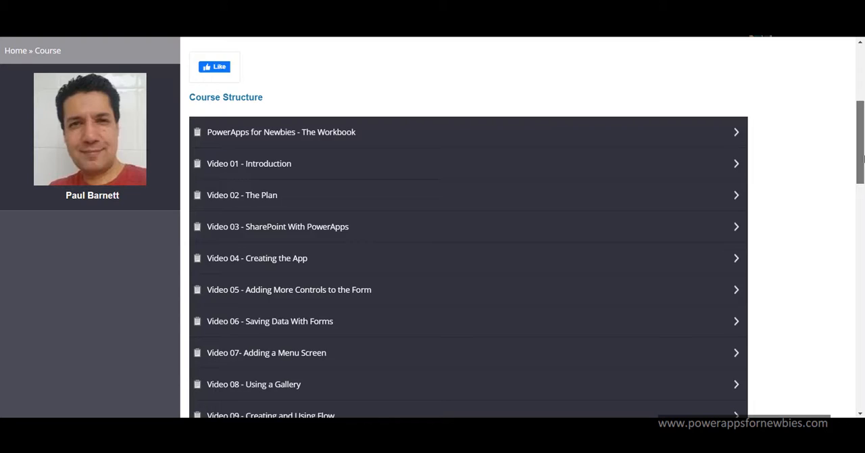
scroll(down, 3)
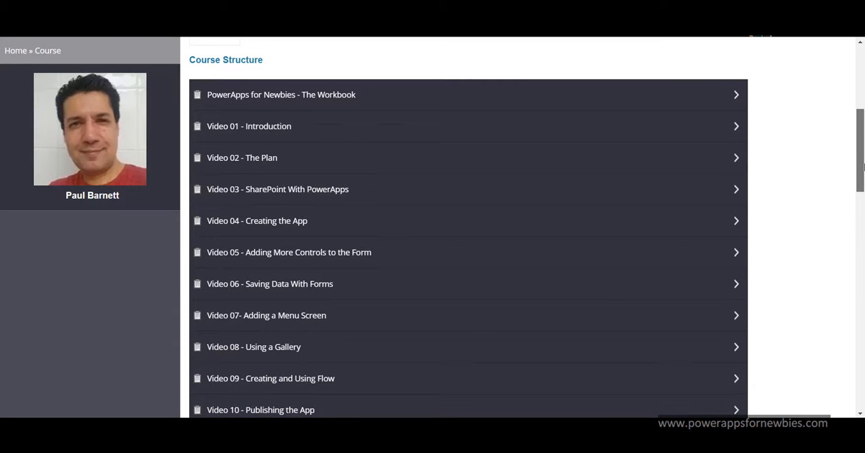
mouse_move(525, 94)
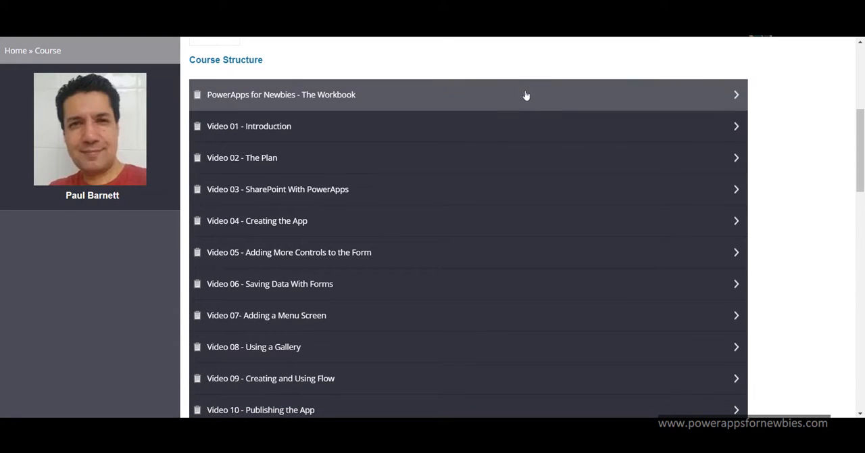
mouse_move(473, 65)
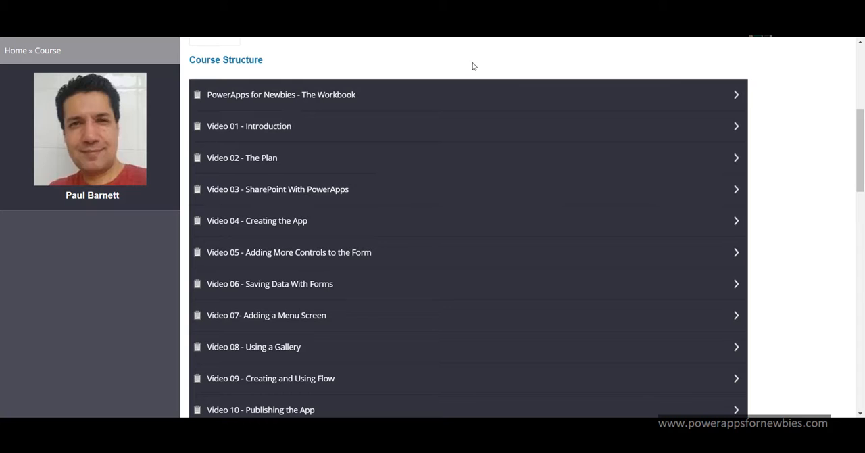
click(281, 95)
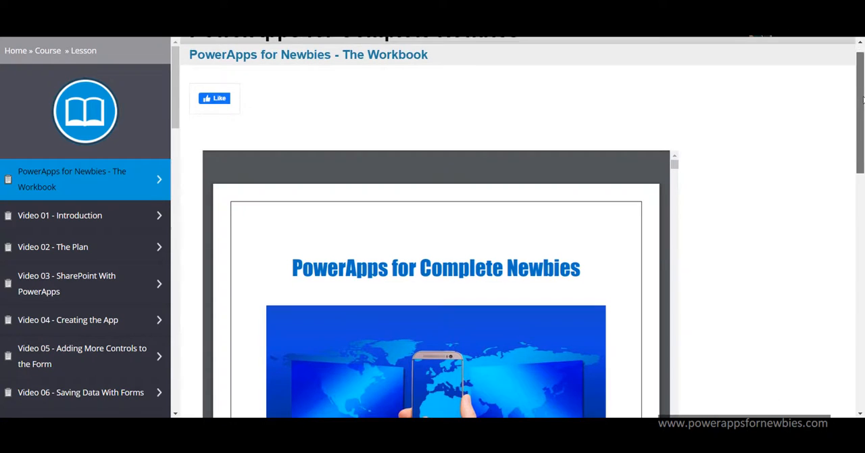
Step: Page the embedded workbook PDF from page 7 through the SharePoint list and app-creation sections
scroll(down, 3)
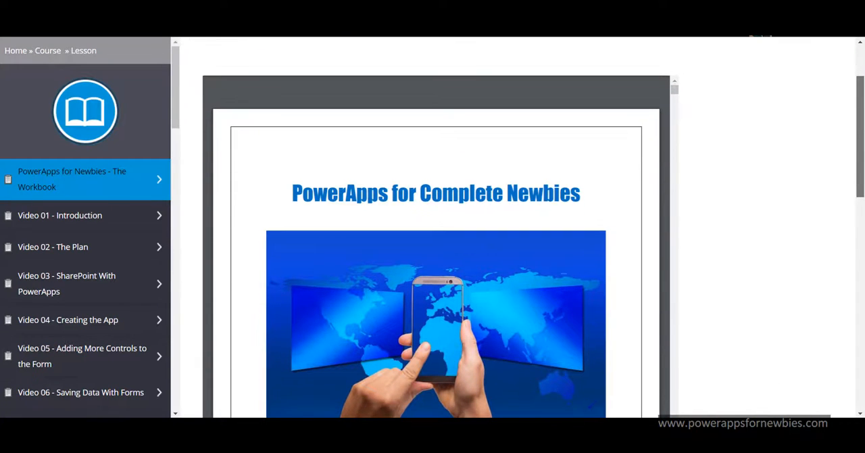
scroll(up, 3)
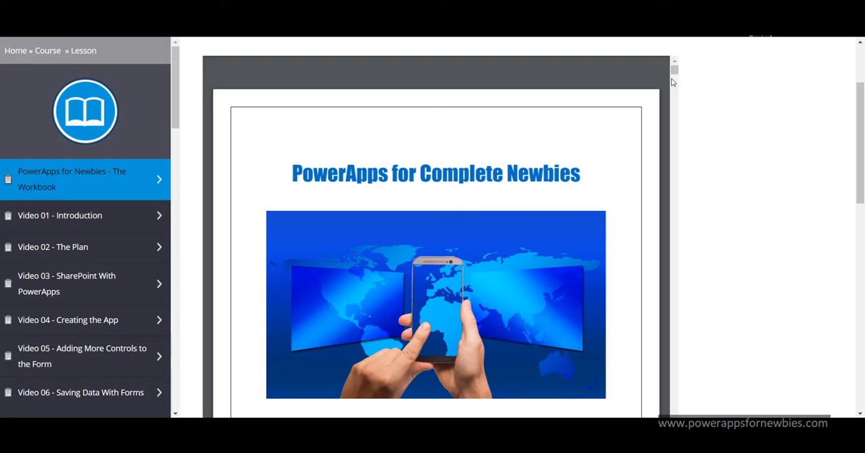
scroll(down, 3)
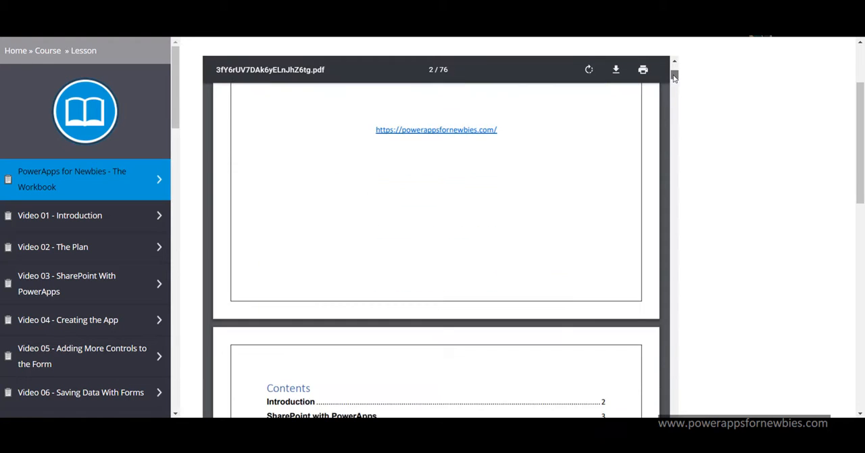
scroll(down, 3)
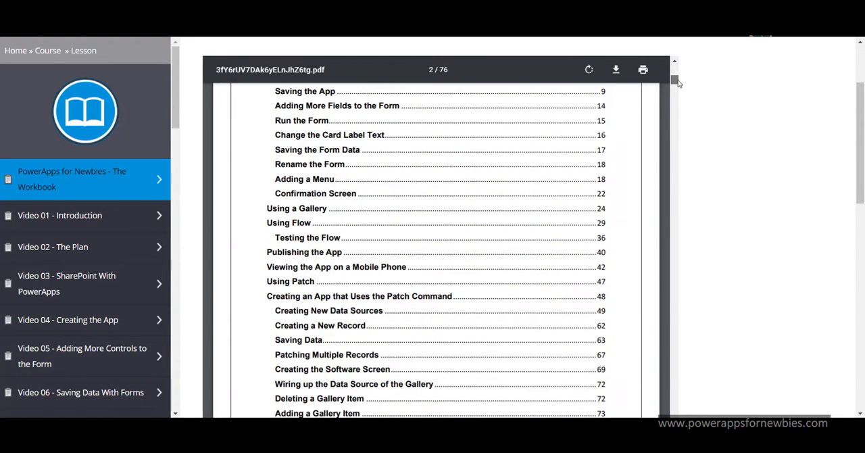
scroll(up, 3)
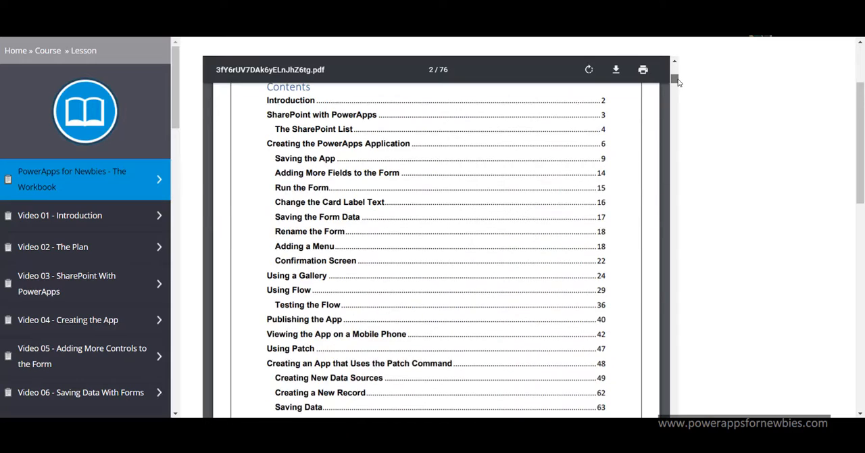
scroll(down, 3)
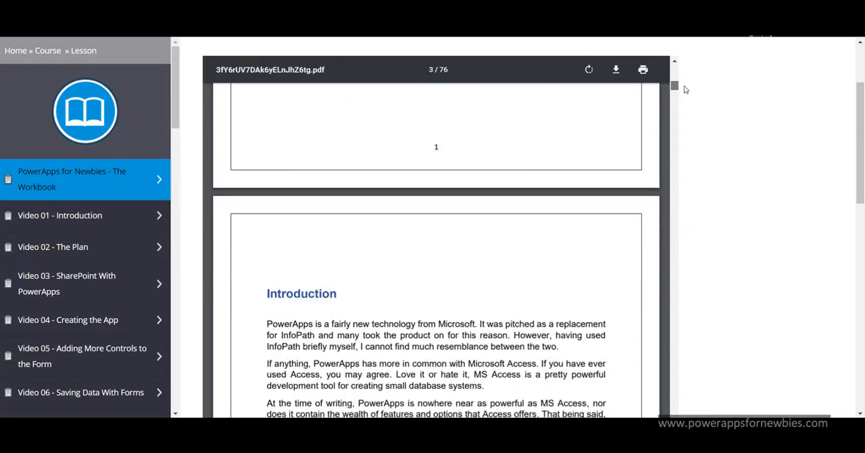
scroll(down, 3)
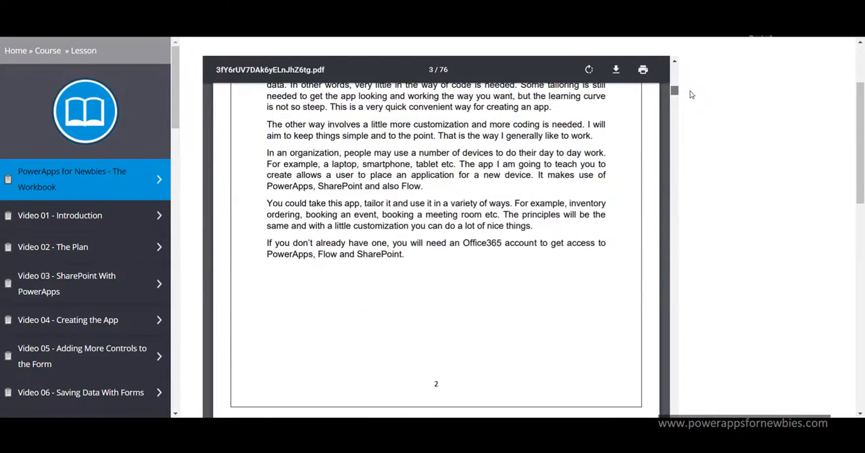
Step: Continue paging the workbook PDF to page 10, reaching the connecting-data and choosing-a-list pages
scroll(down, 3)
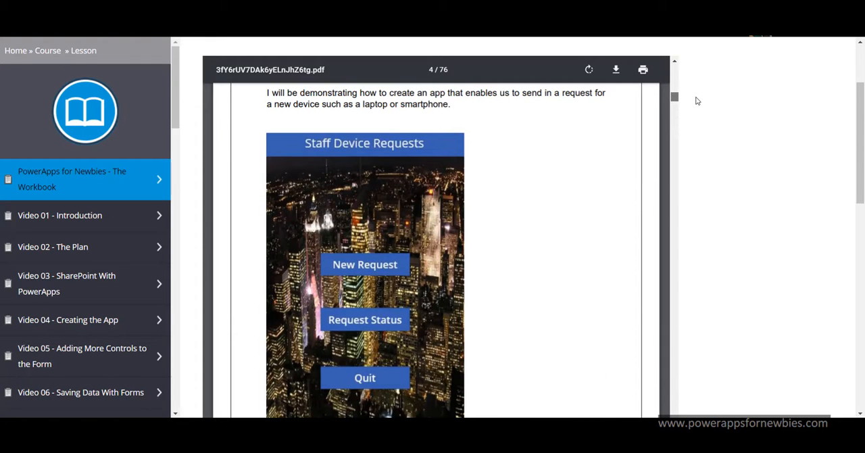
scroll(down, 3)
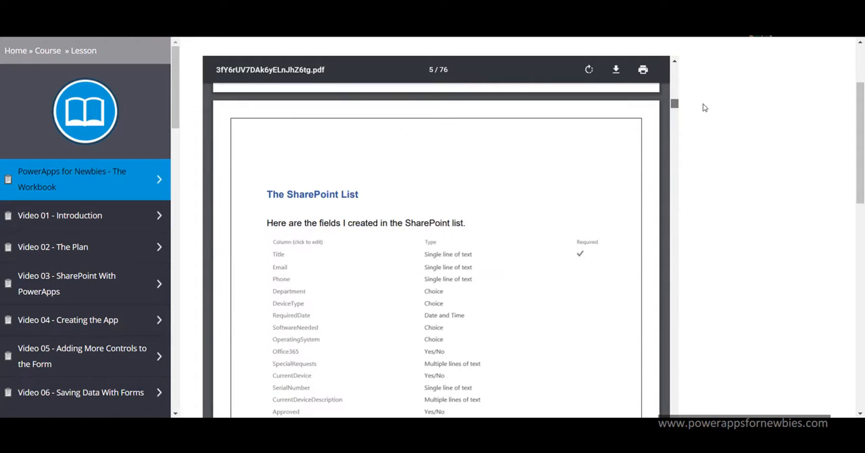
scroll(down, 3)
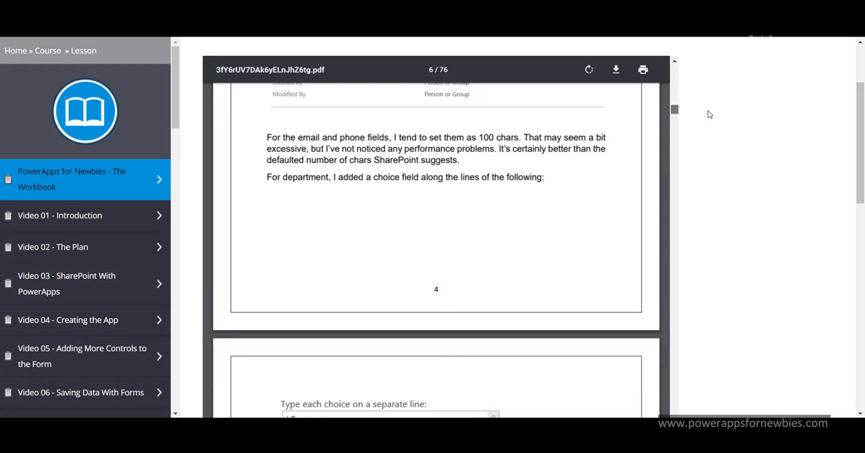
scroll(down, 3)
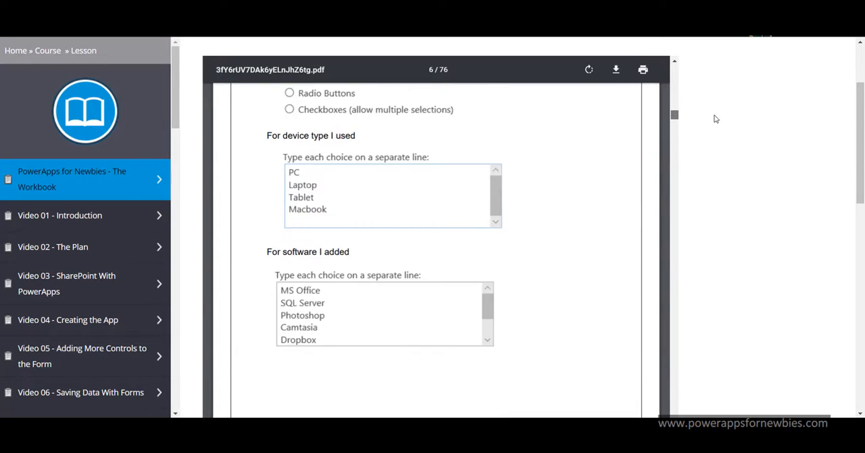
scroll(down, 3)
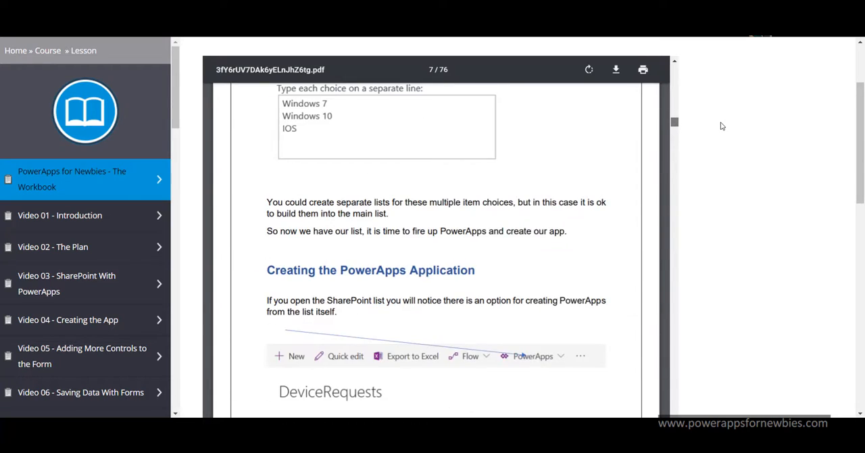
scroll(down, 3)
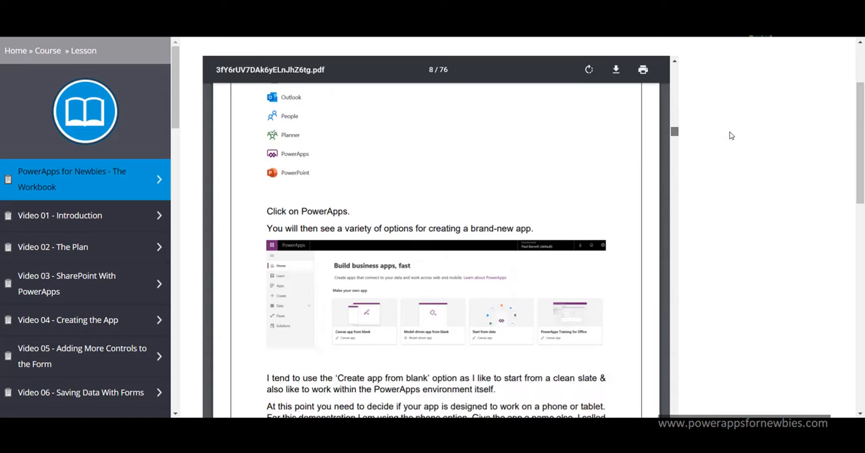
scroll(down, 3)
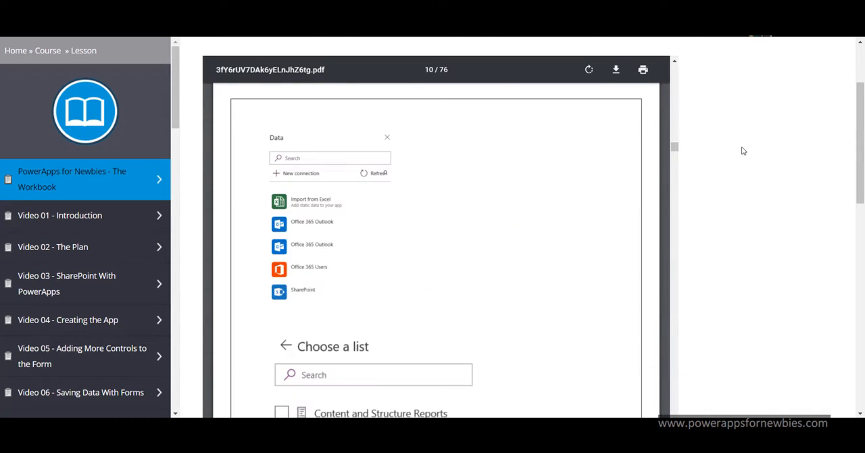
mouse_move(425, 157)
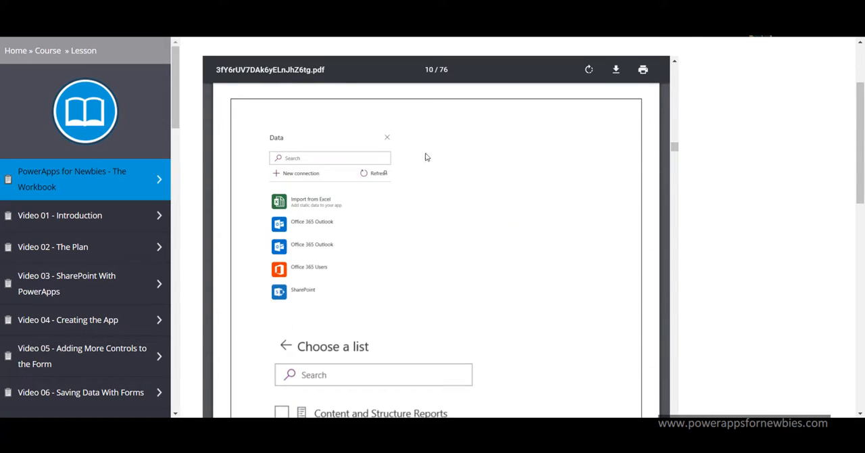
mouse_move(181, 119)
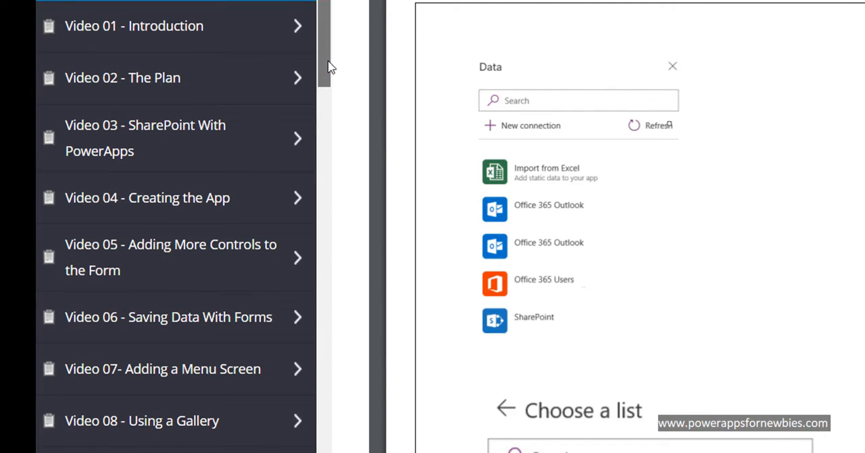
Step: Browse the lesson sidebar down past the Conclusion video lesson
scroll(up, 3)
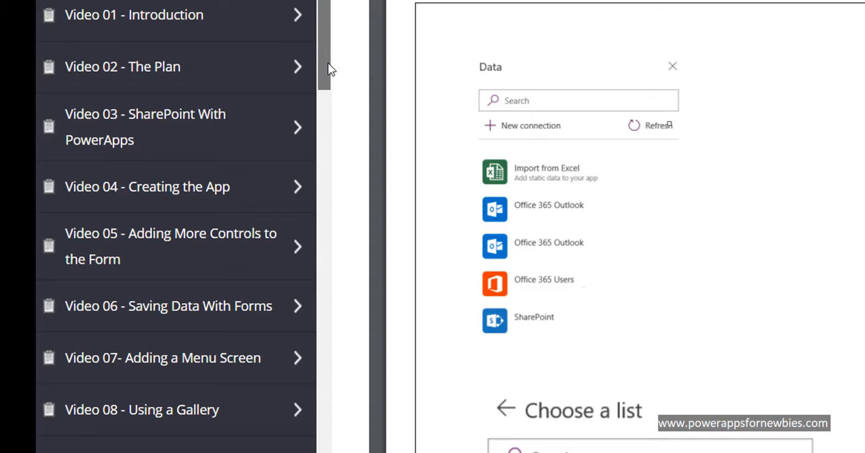
scroll(down, 3)
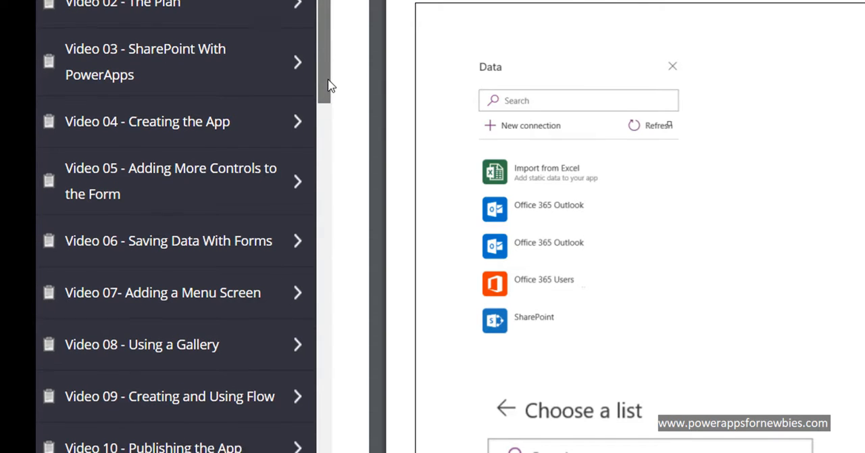
scroll(down, 3)
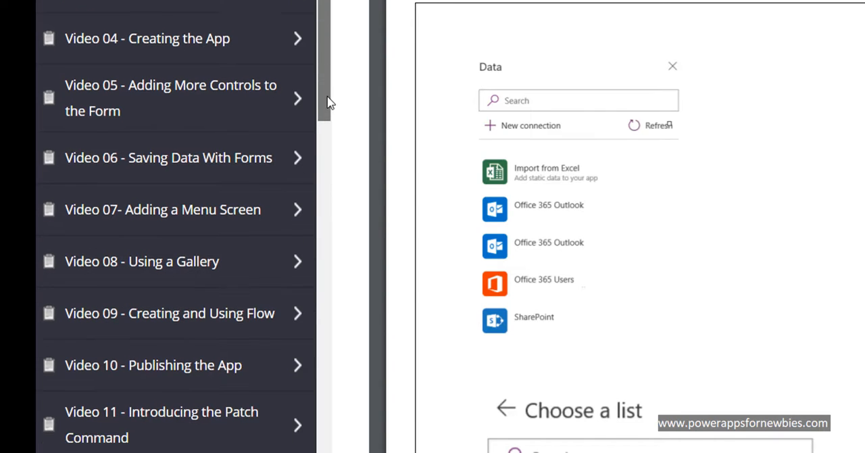
scroll(down, 3)
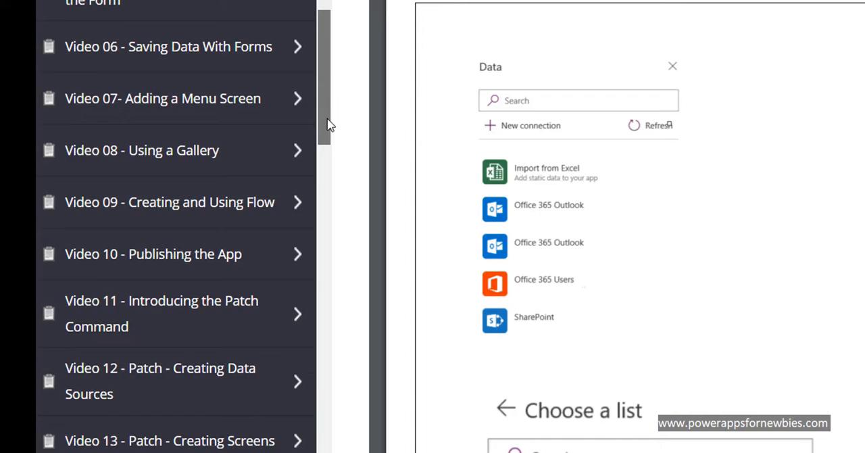
scroll(down, 3)
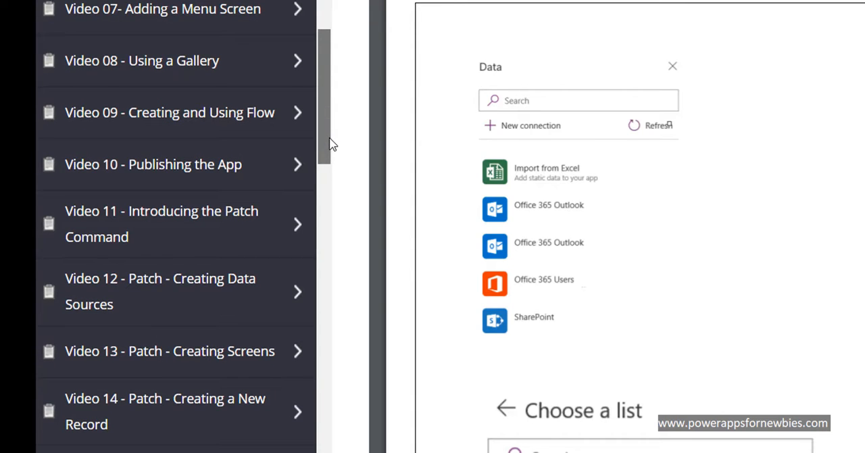
scroll(down, 3)
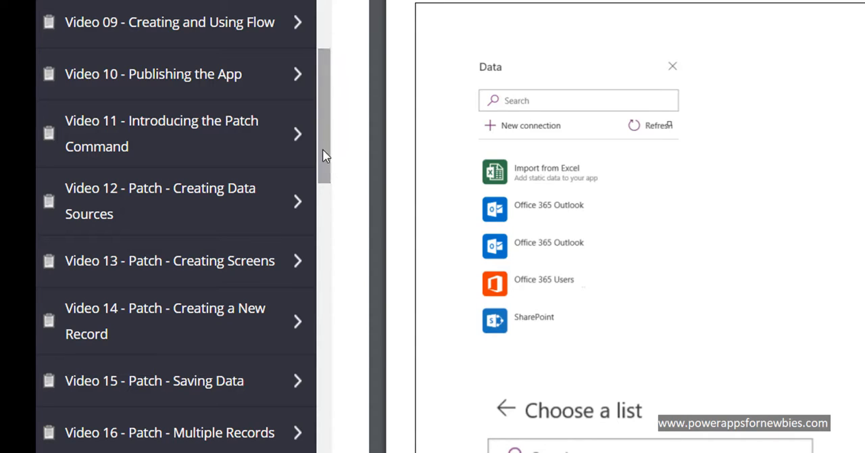
mouse_move(323, 150)
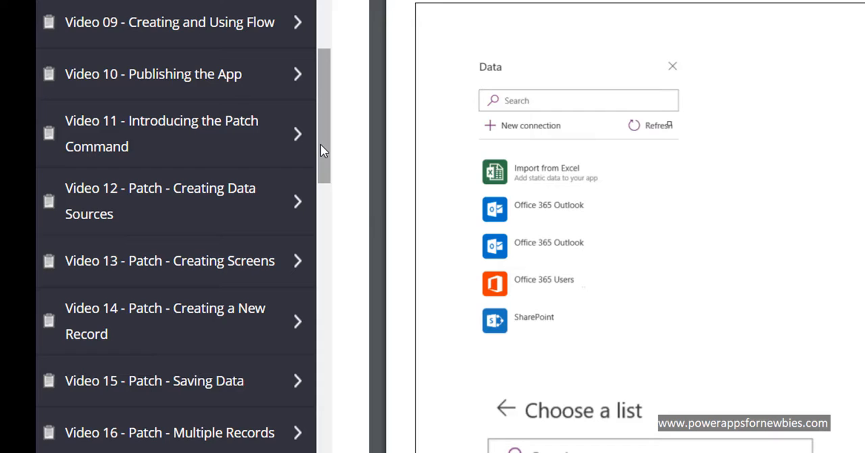
Step: Keep browsing the lesson sidebar until the Office365 lesson entries appear, with a 4:13 video lesson open
scroll(down, 3)
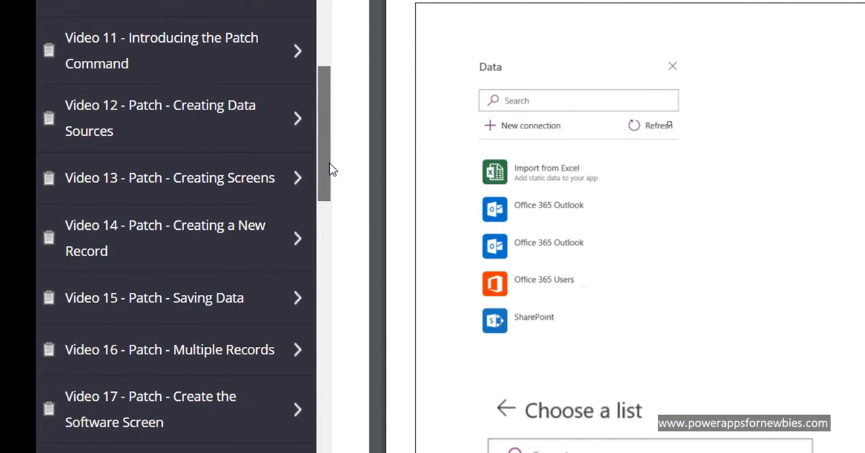
scroll(down, 3)
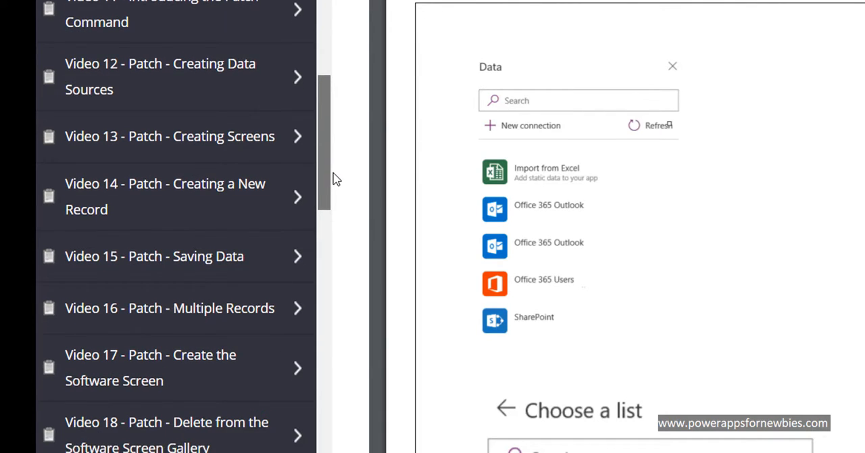
scroll(up, 3)
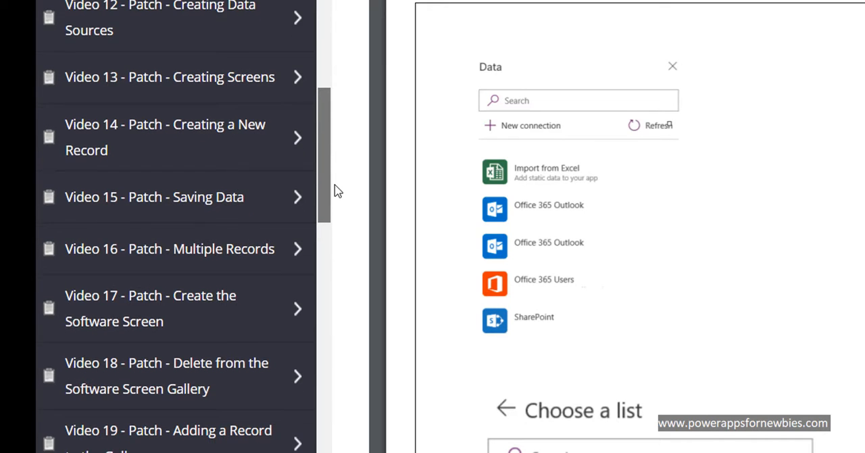
scroll(down, 3)
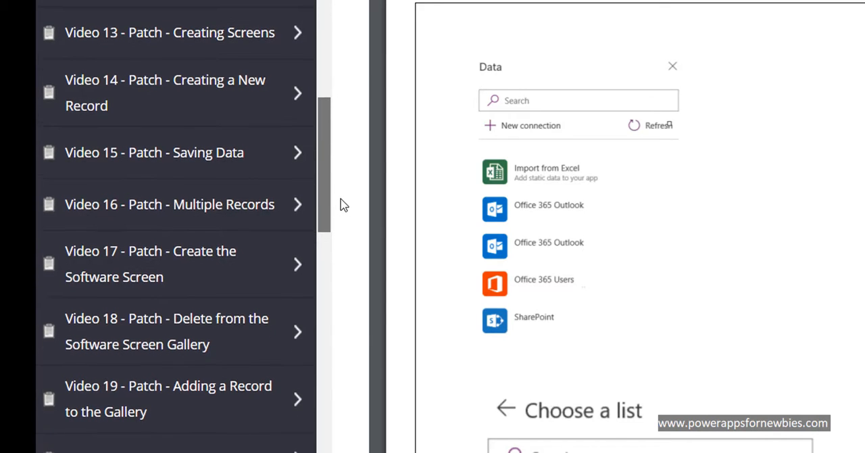
scroll(down, 3)
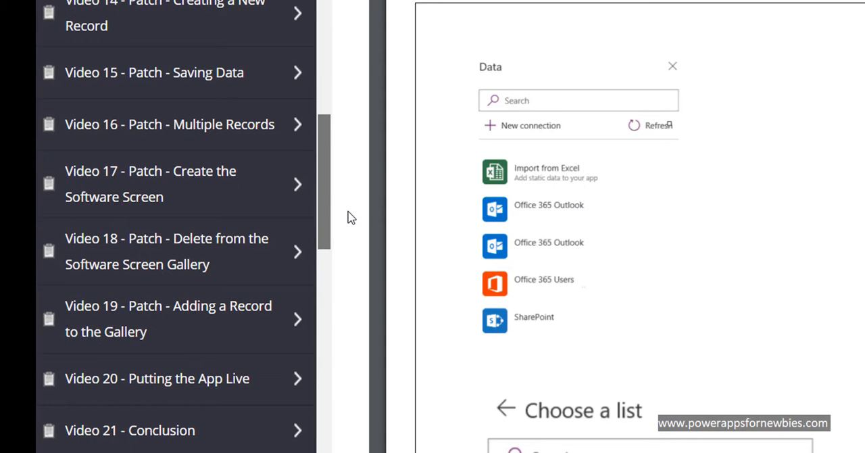
scroll(down, 3)
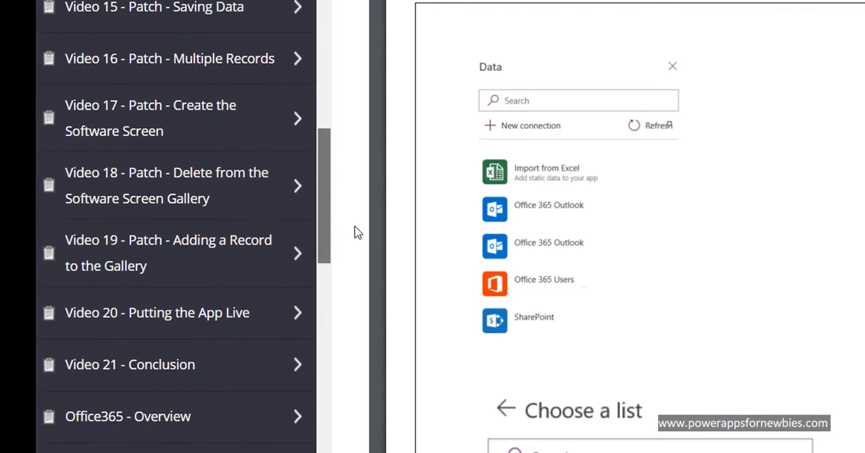
scroll(down, 3)
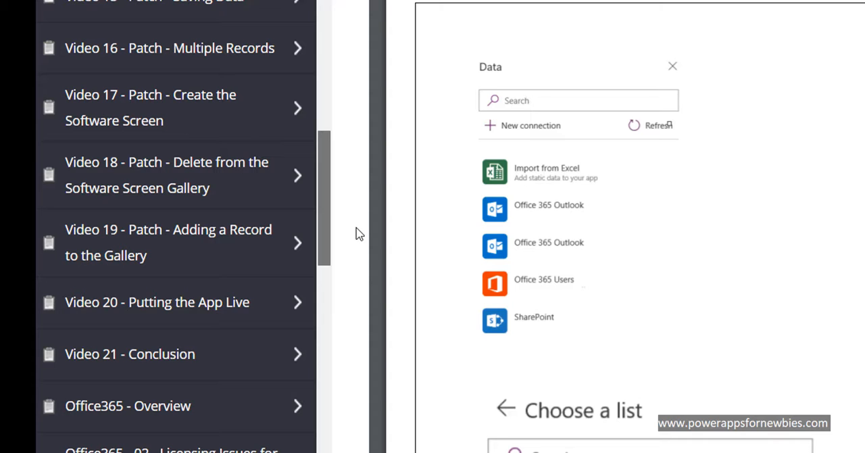
scroll(down, 3)
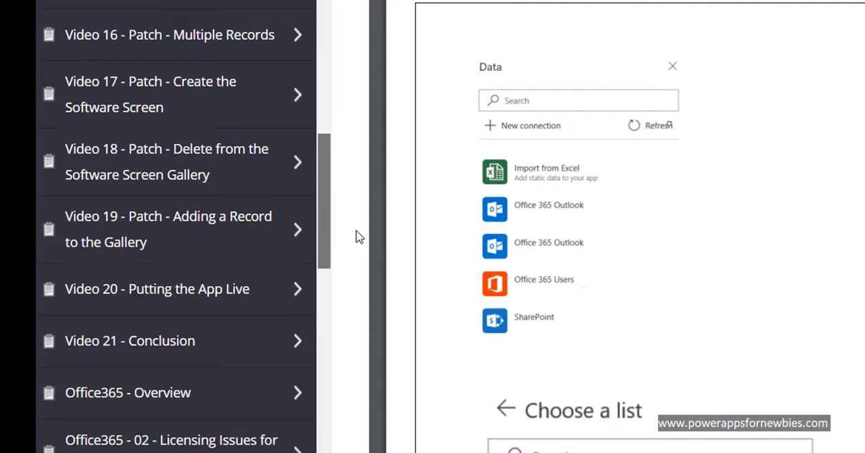
scroll(down, 3)
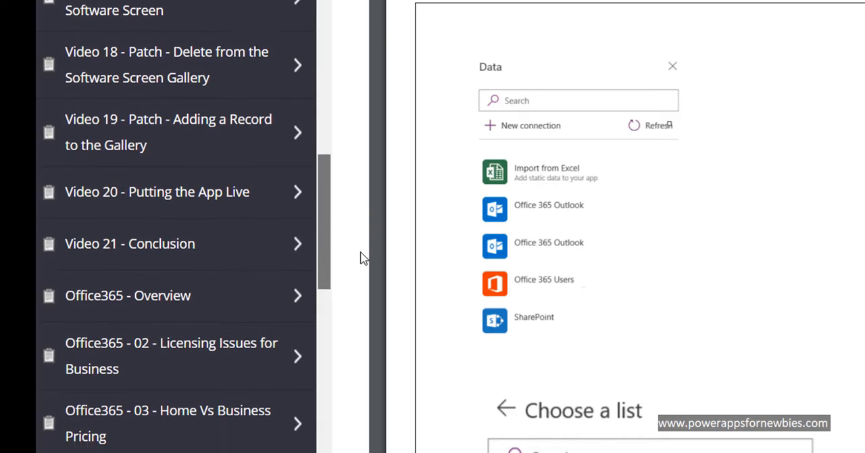
scroll(down, 3)
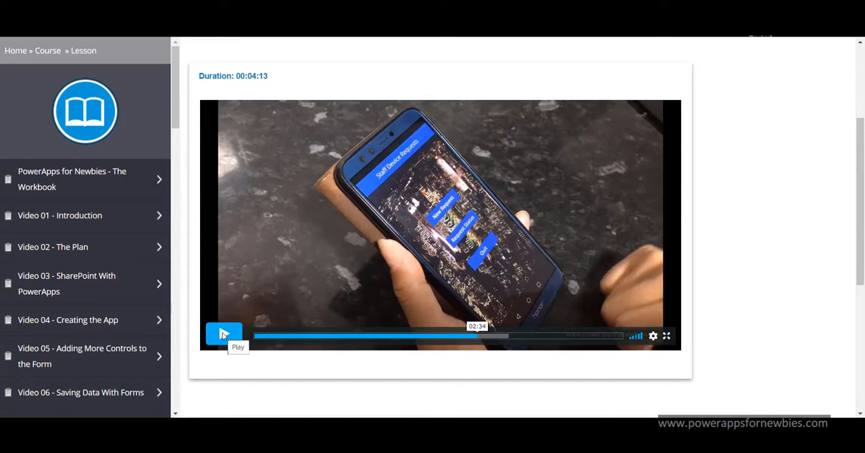
Step: Play the 4:13 lesson video showing the app's request form running on a phone
click(224, 335)
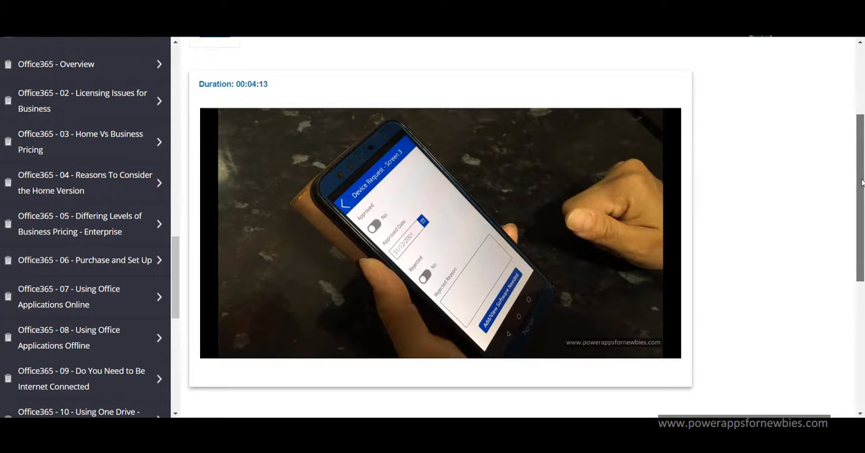
scroll(down, 3)
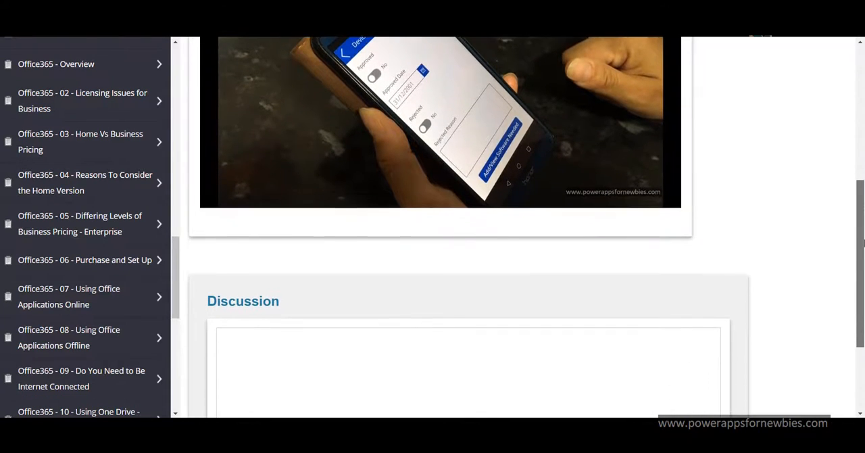
scroll(down, 3)
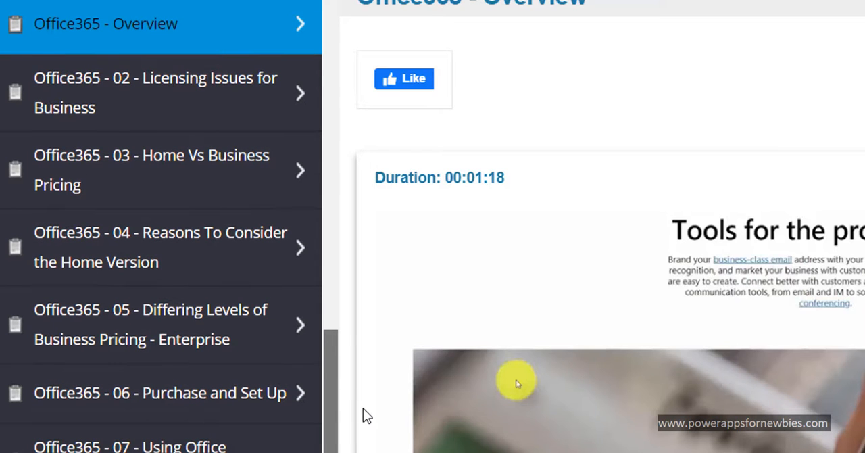
Step: Browse the Office365 lessons from Overview down to lesson 17, Managing Tasks With Planner
scroll(down, 3)
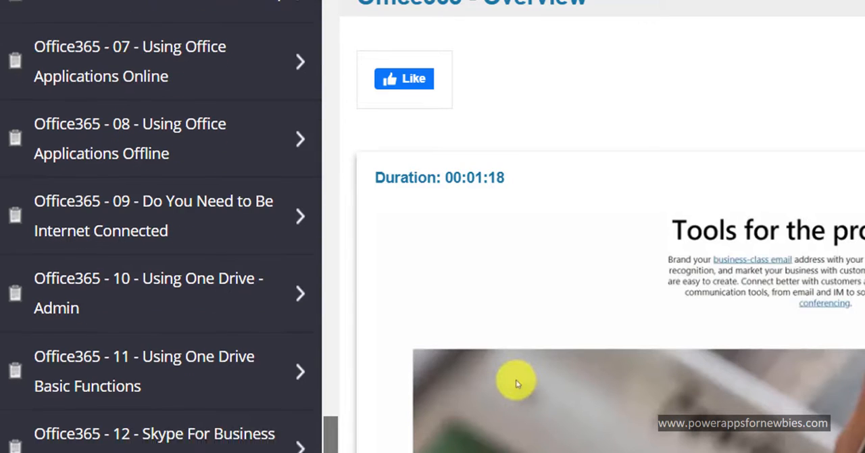
scroll(down, 3)
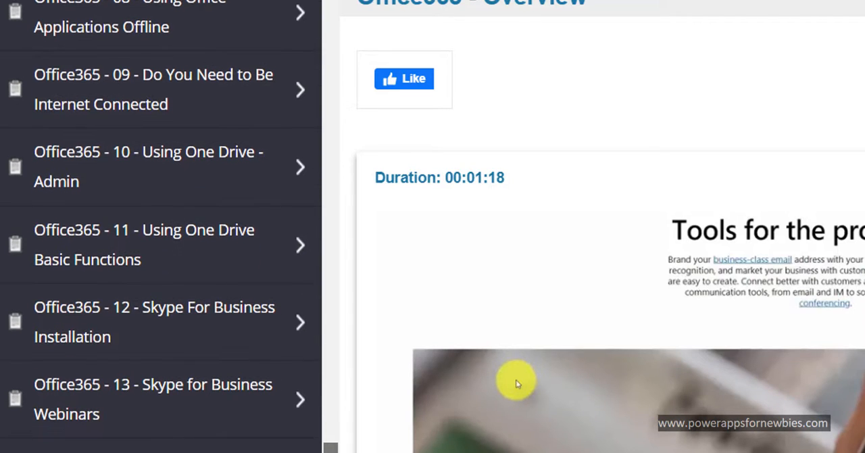
scroll(down, 3)
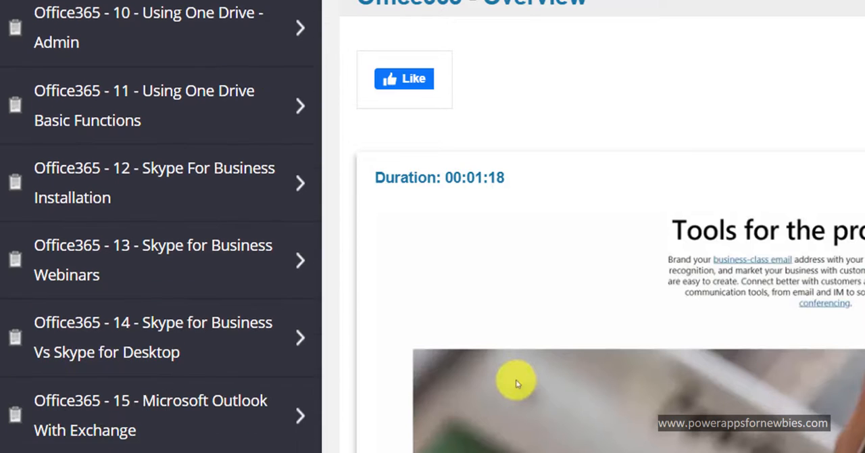
scroll(down, 3)
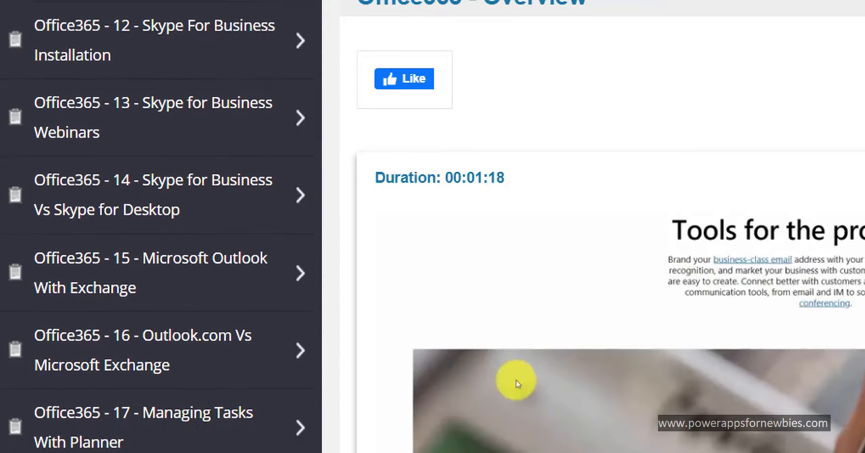
scroll(down, 3)
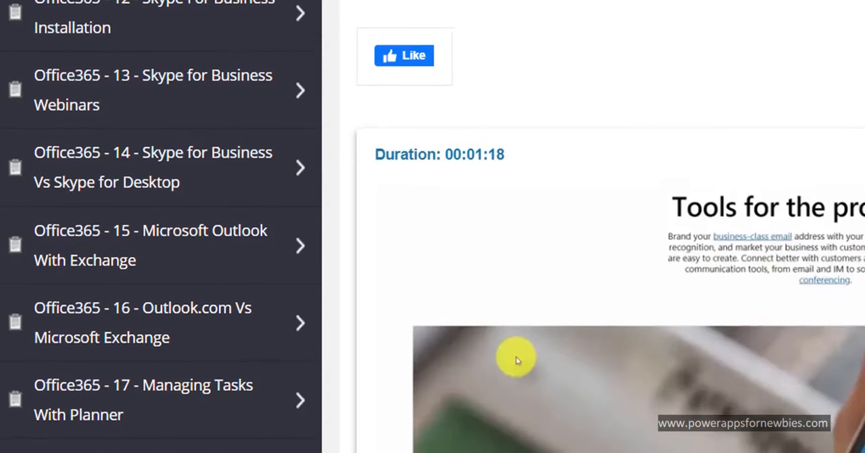
scroll(down, 3)
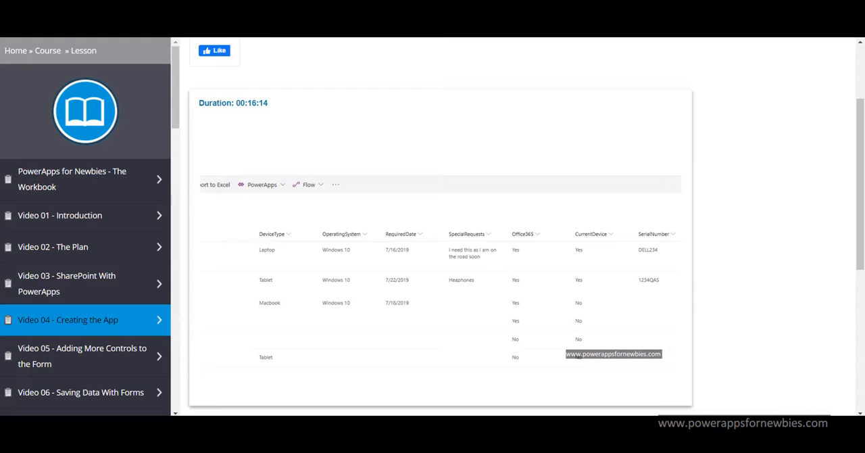
mouse_move(283, 197)
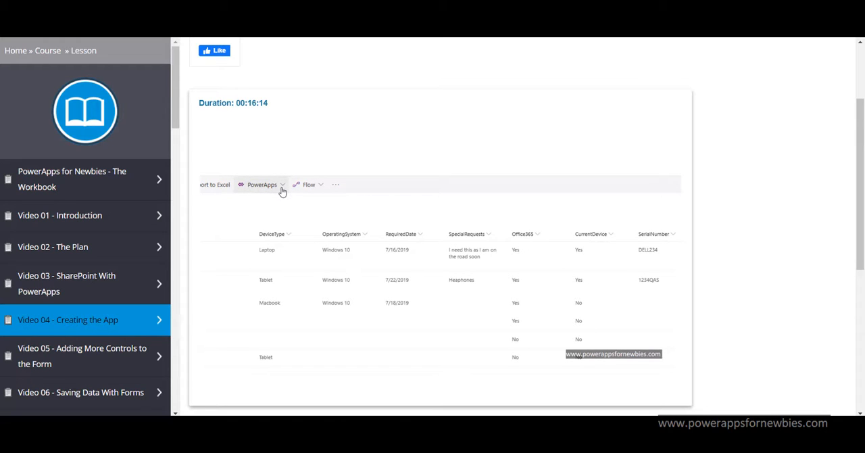
Step: Play Video 04 - Creating the App until the list's PowerApps menu offers Create an app
click(262, 184)
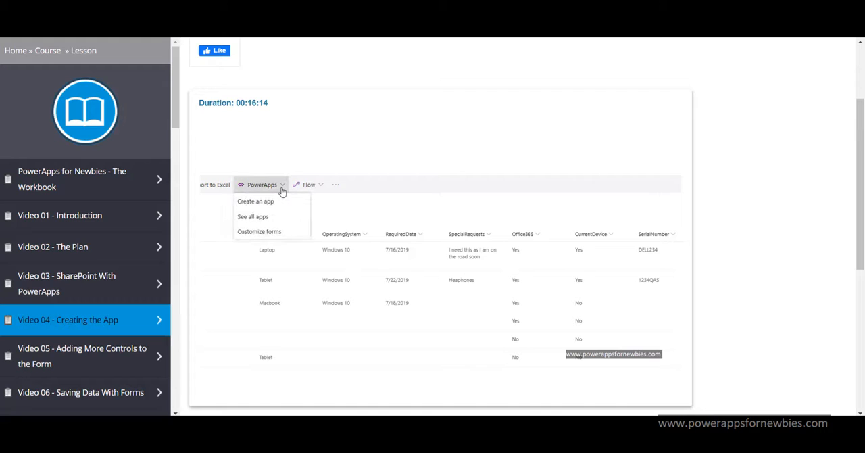
mouse_move(290, 207)
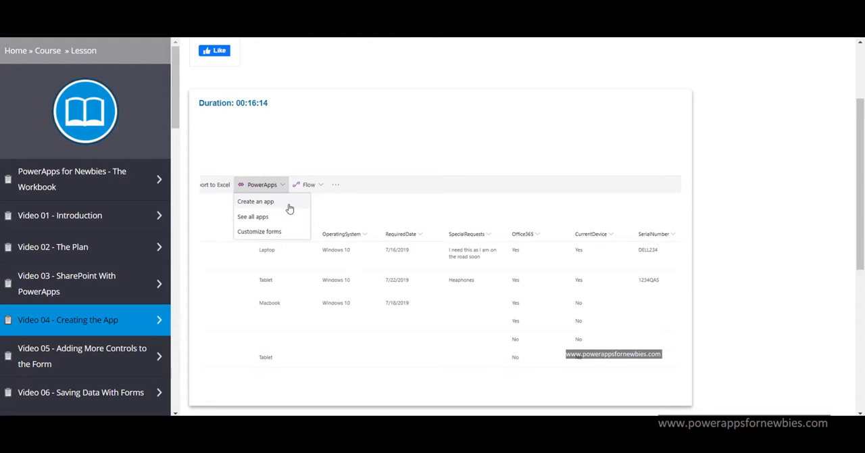
mouse_move(338, 208)
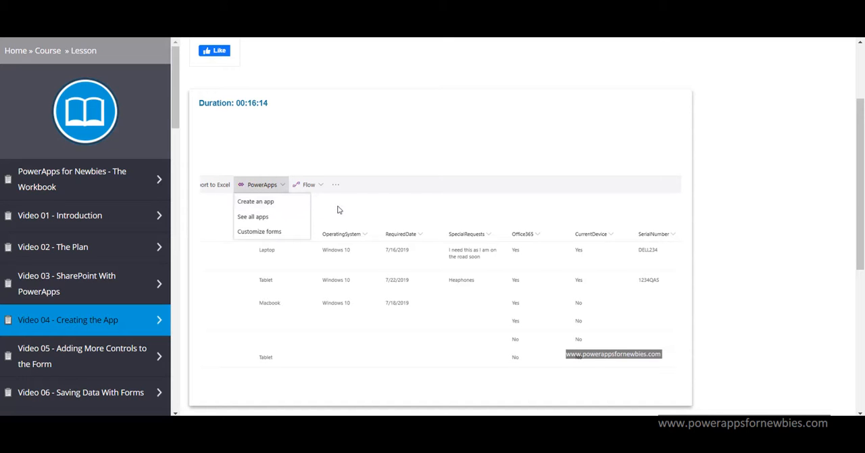
mouse_move(368, 162)
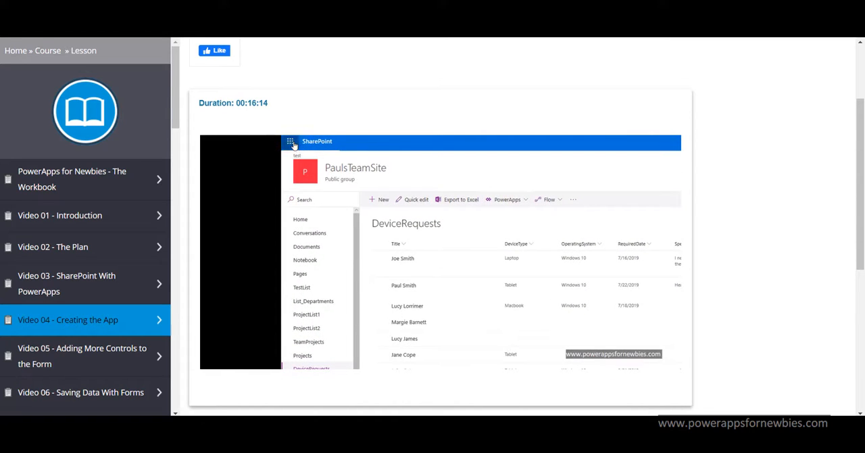
mouse_move(289, 141)
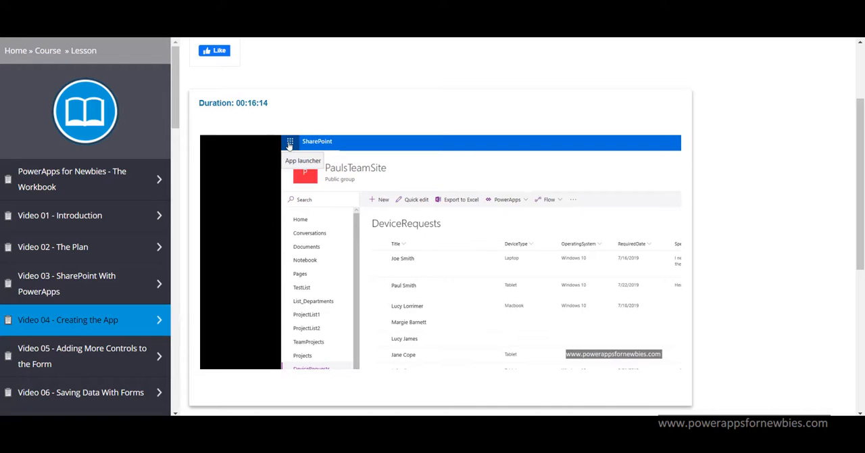
Step: Continue Video 04 as it switches to the SharePoint DeviceRequests list view
click(289, 142)
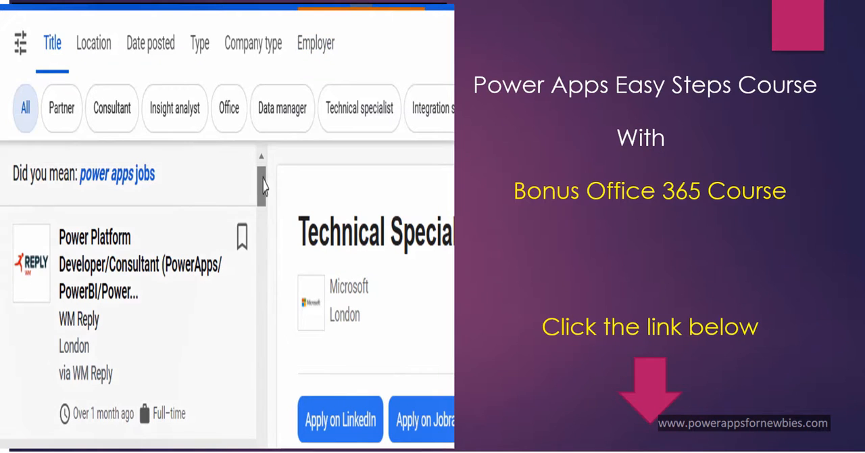
Step: Browse the London PowerApps job listings beside the Easy Steps Course promo down to Data Manager and Developer roles
scroll(down, 3)
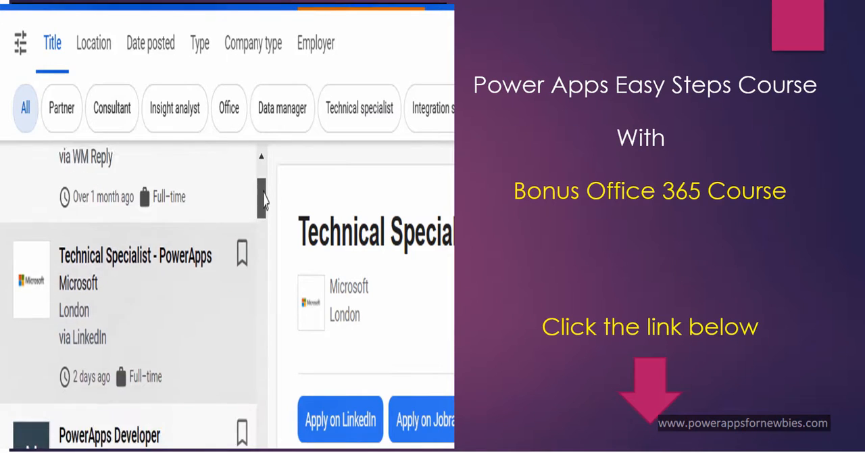
scroll(down, 3)
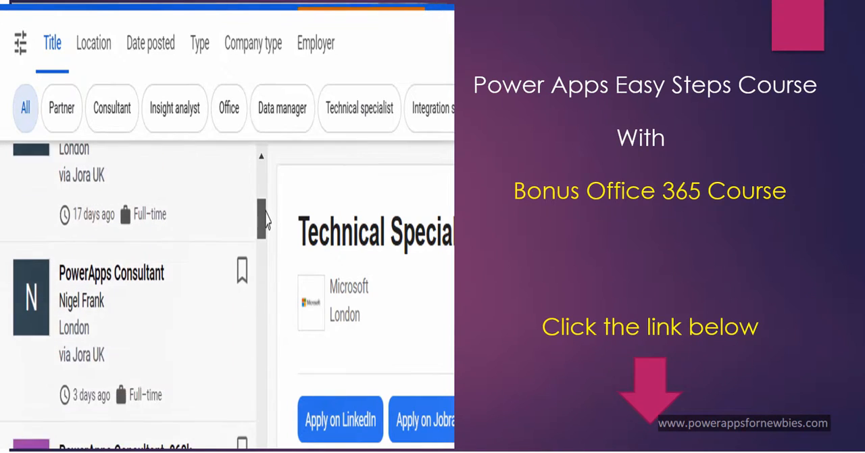
scroll(down, 3)
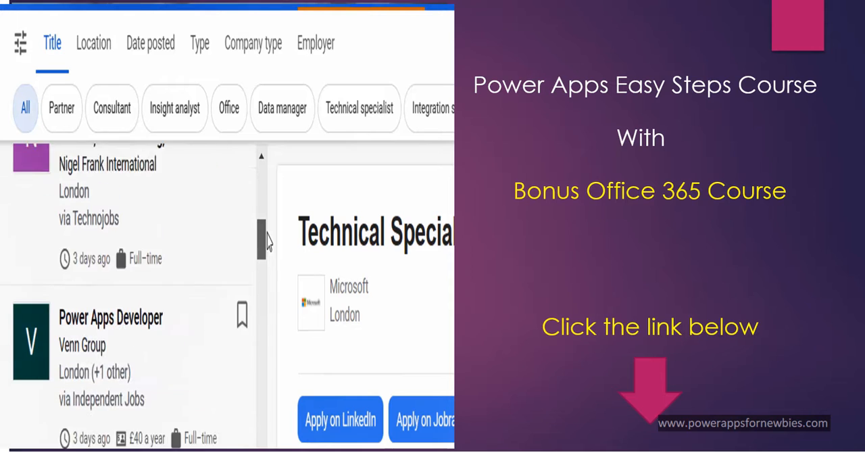
scroll(down, 3)
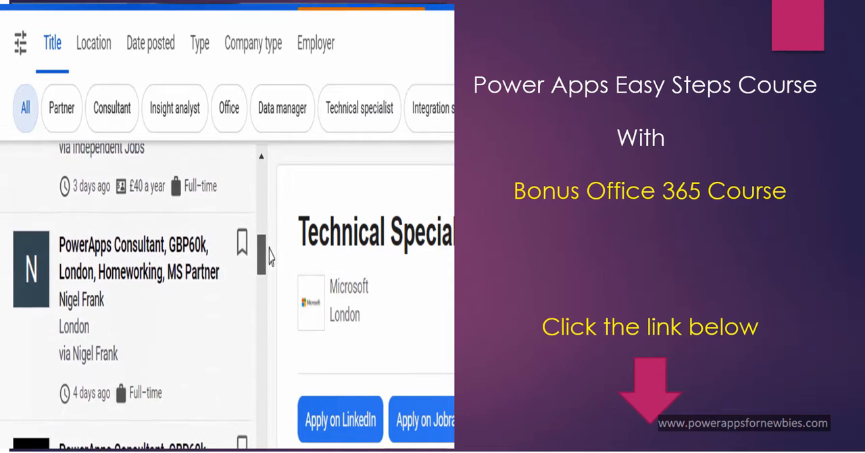
scroll(down, 3)
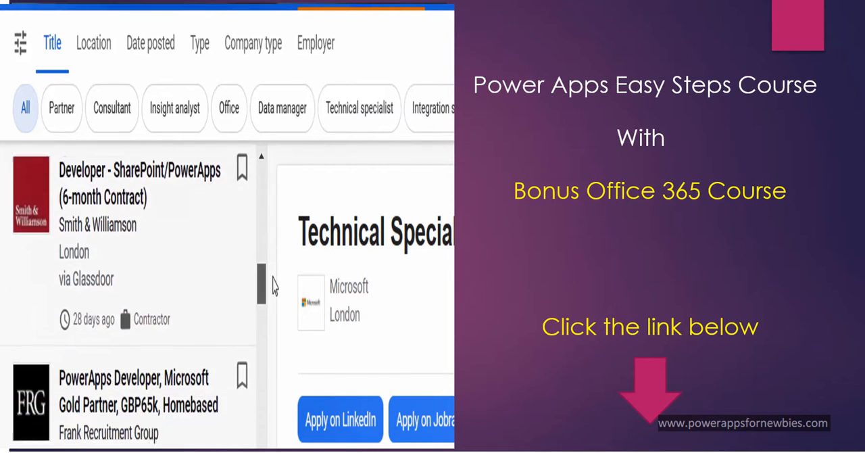
scroll(down, 3)
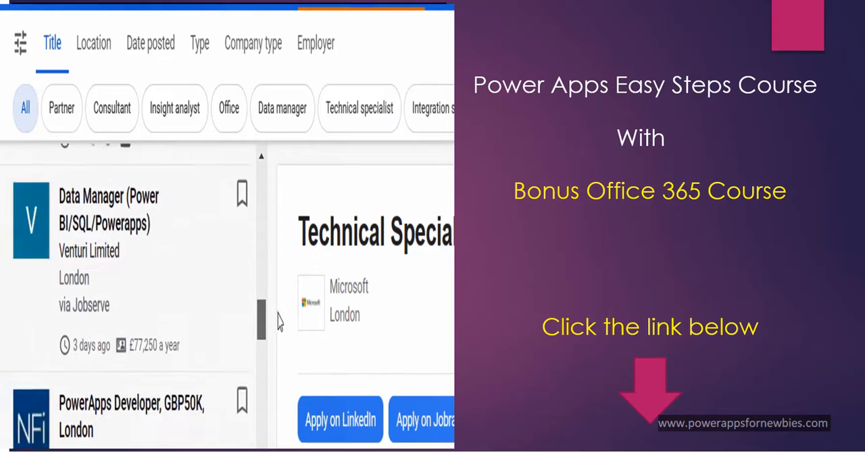